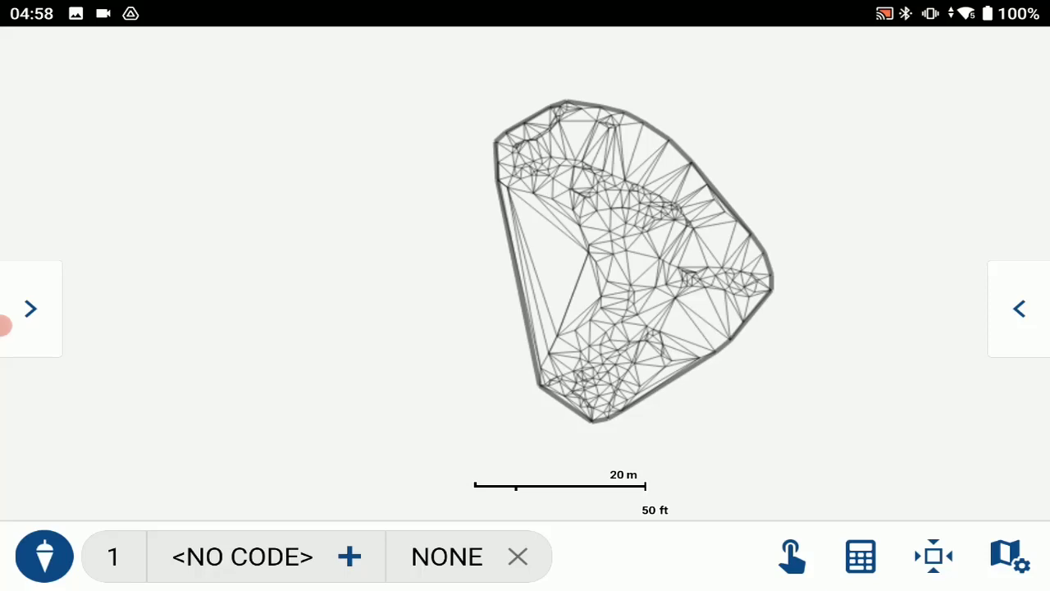
Step: Enable 3D view for the TIN surface so the view cube and axis indicator appear
click(1010, 554)
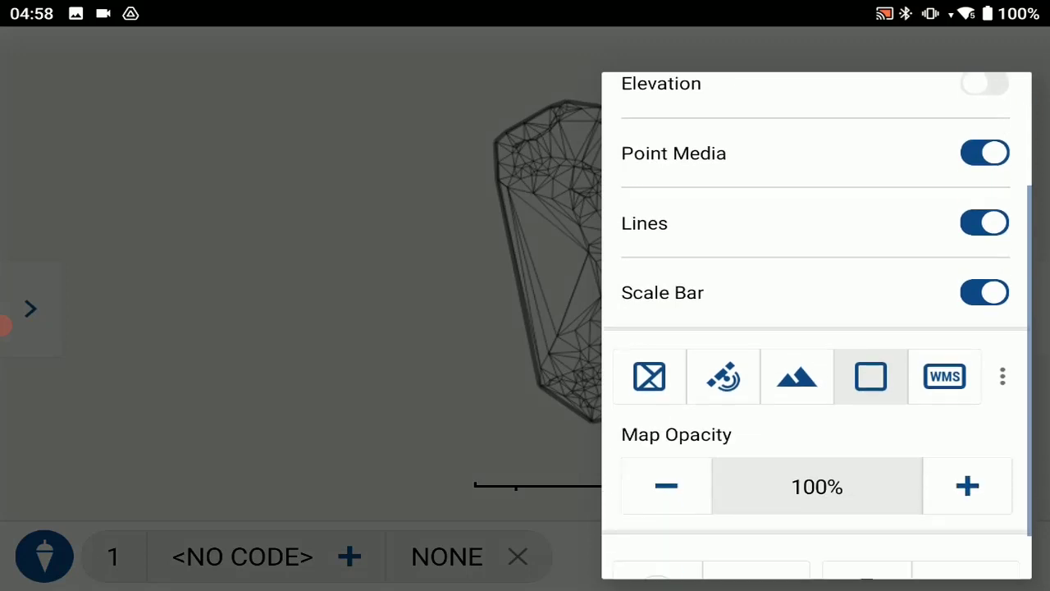
scroll(down, 3)
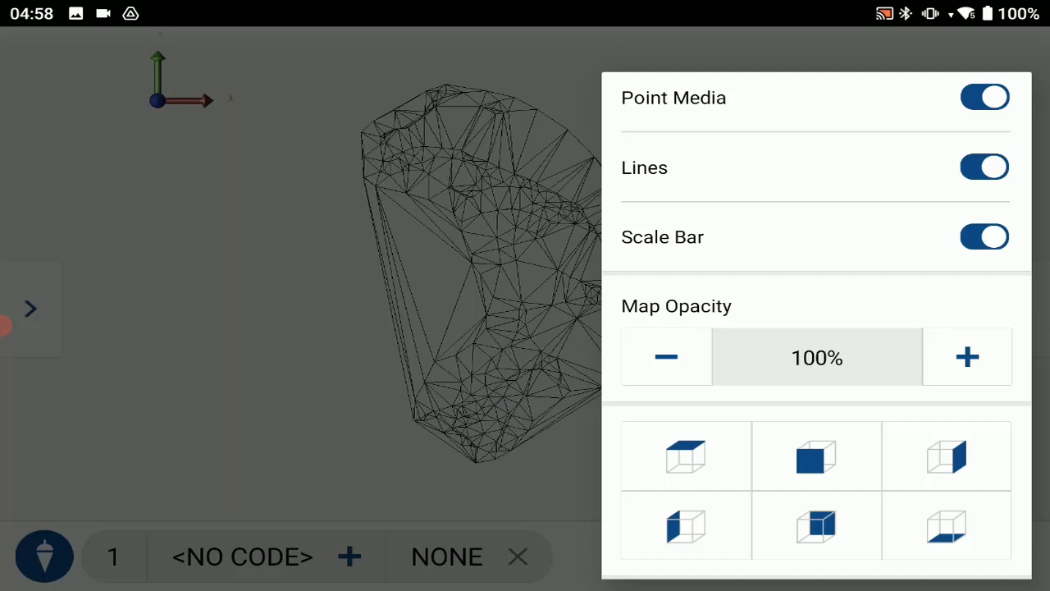
scroll(down, 3)
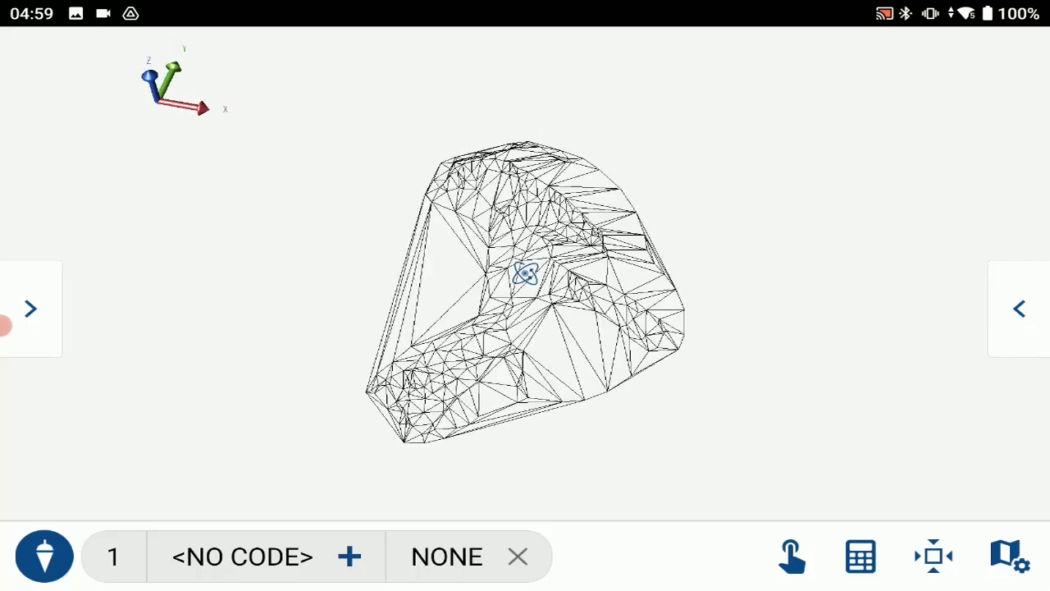
Step: Orbit the surface mesh to a low, near-side-on angle showing its terrain relief
drag(525, 276, 476, 345)
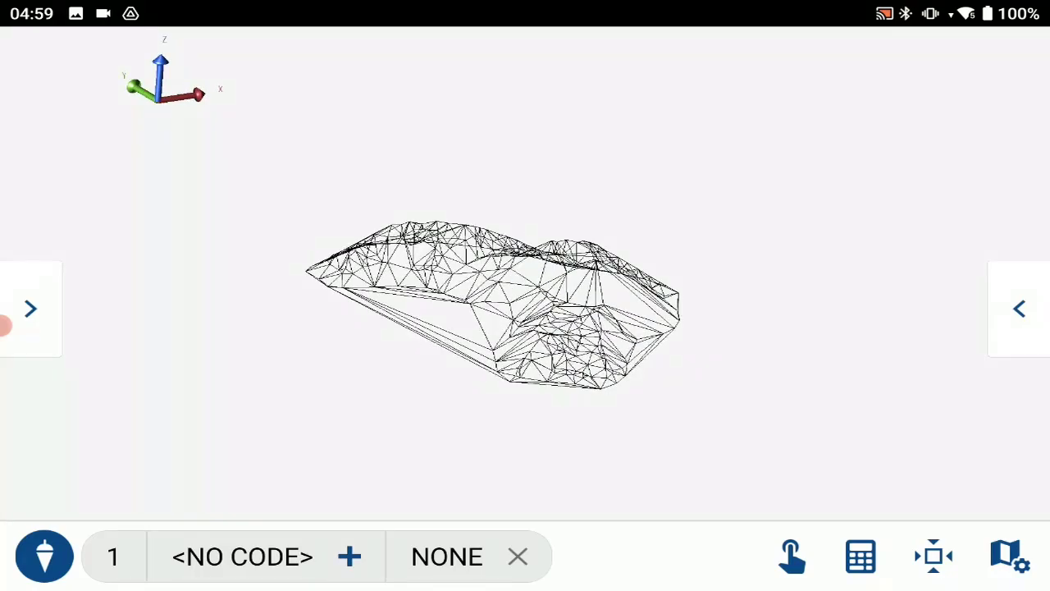